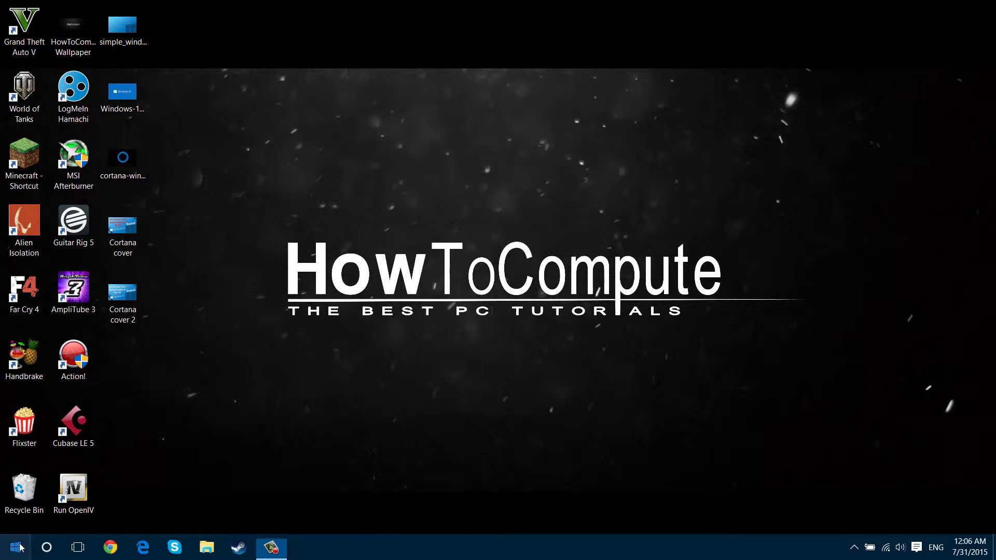
- Launch the Settings app from the partial-screen Start menu
{"action": "left_click", "coordinate": [11, 545]}
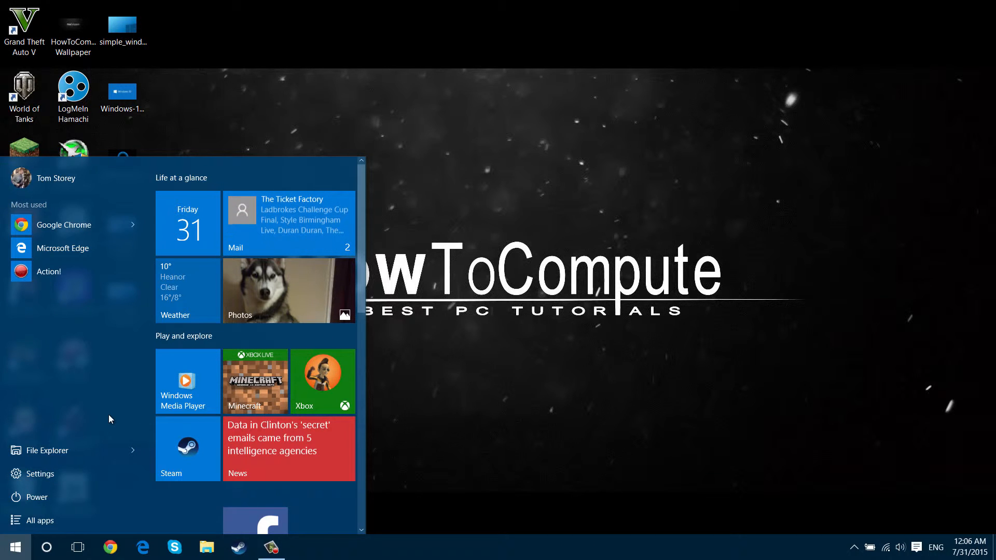
{"action": "mouse_move", "coordinate": [50, 485]}
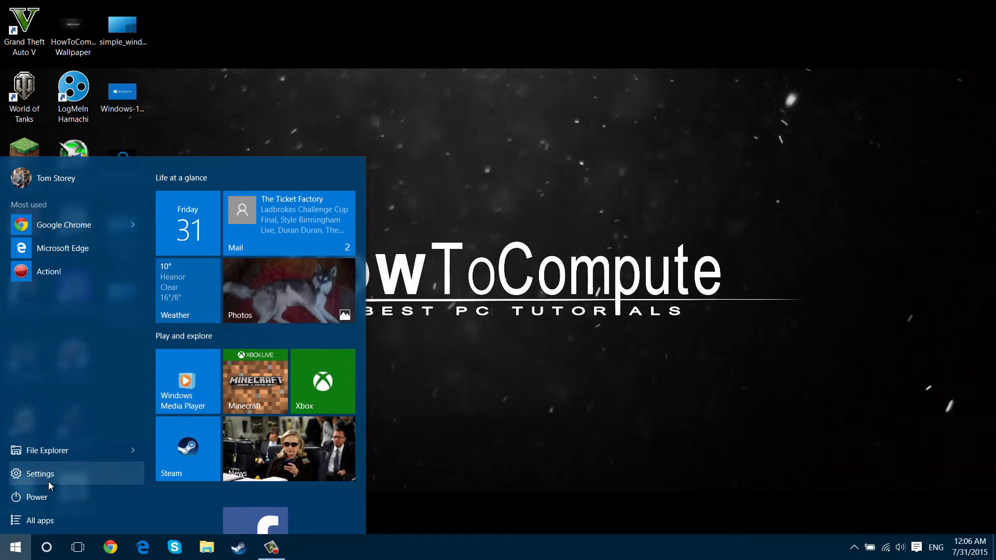
{"action": "mouse_move", "coordinate": [481, 311]}
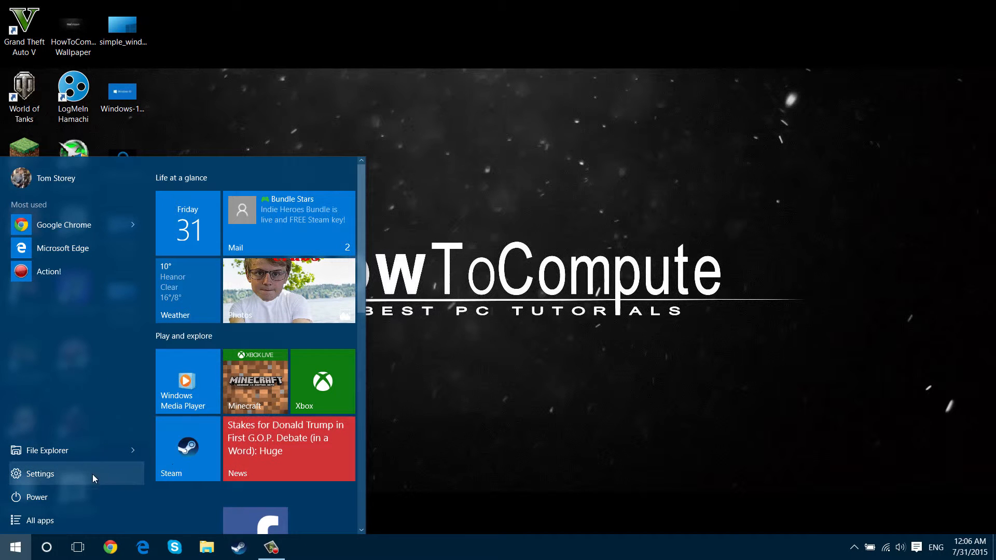
{"action": "left_click", "coordinate": [39, 473]}
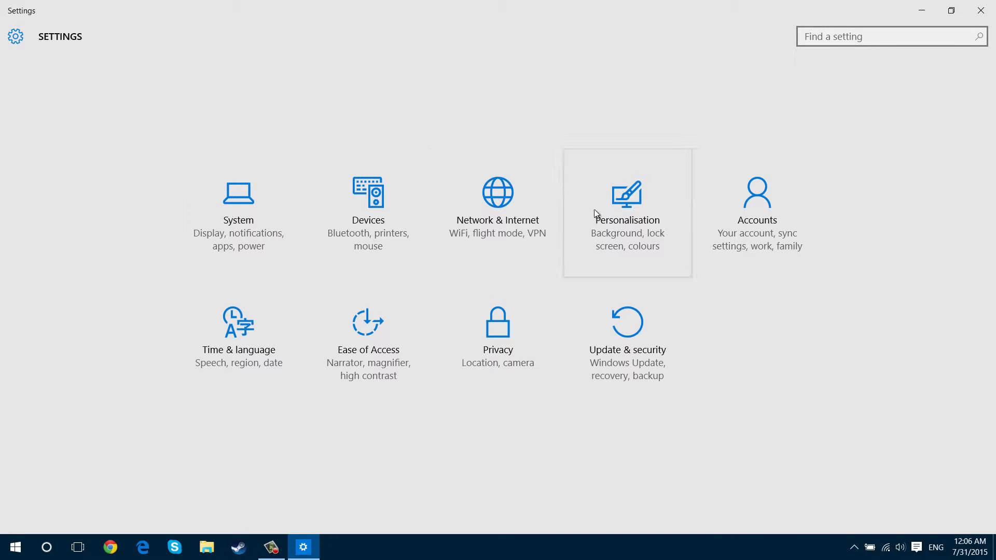
- Switch the 'Use Start full screen' toggle to On under Personalisation > Start
{"action": "left_click", "coordinate": [628, 202]}
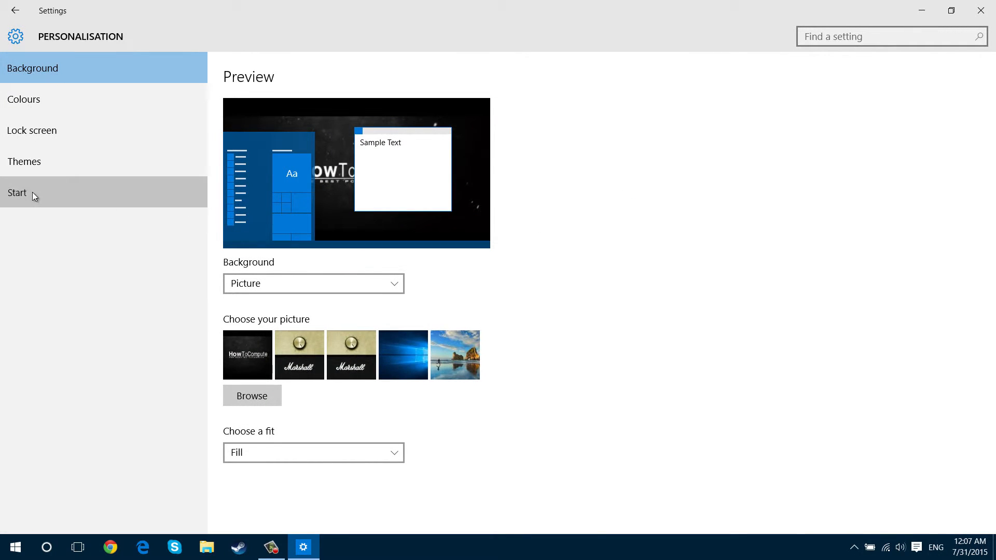
{"action": "left_click", "coordinate": [17, 193]}
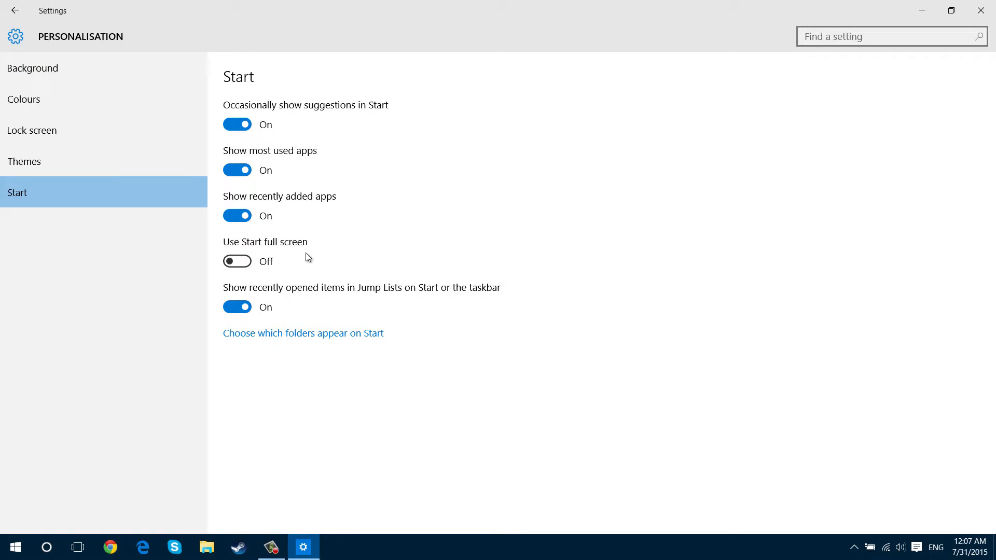
{"action": "left_click", "coordinate": [237, 262]}
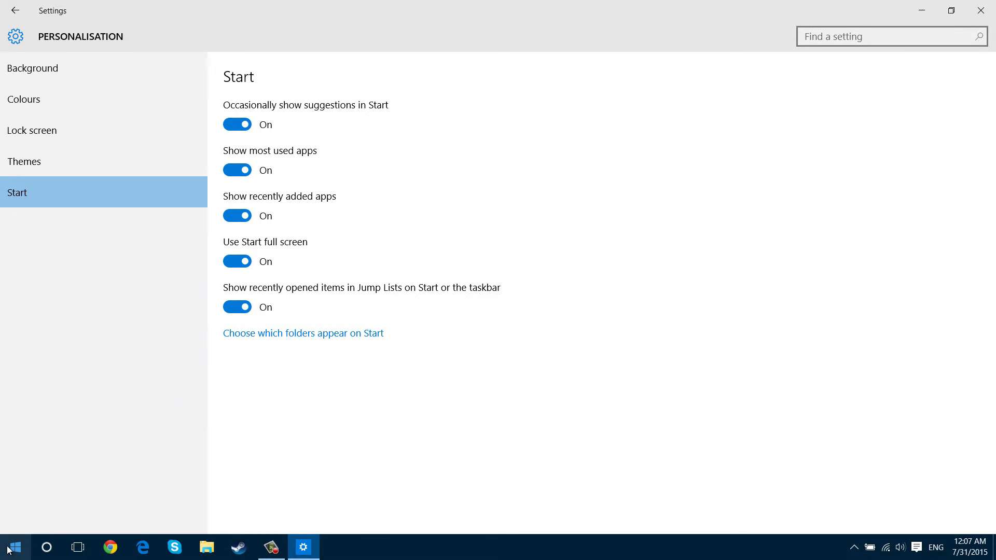
- Bring up the full-screen Start twice to show its tiles filling the desktop
{"action": "left_click", "coordinate": [15, 547]}
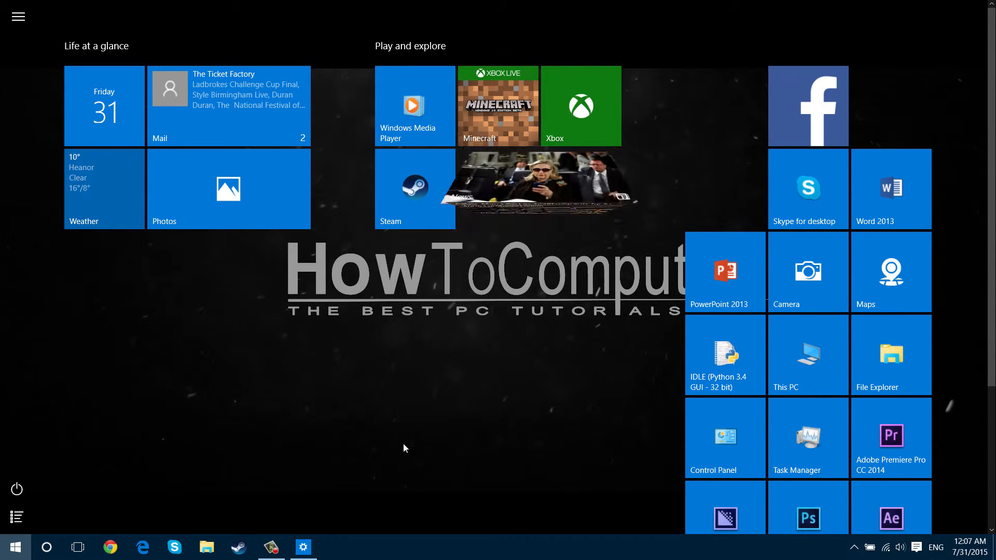
{"action": "left_click", "coordinate": [303, 547]}
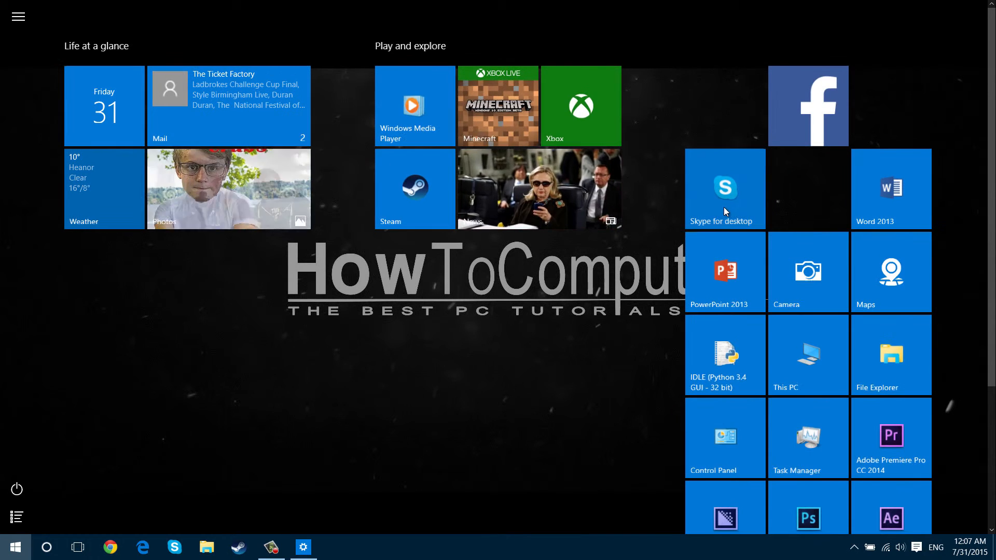
{"action": "scroll", "scroll_direction": "down", "scroll_amount": 3}
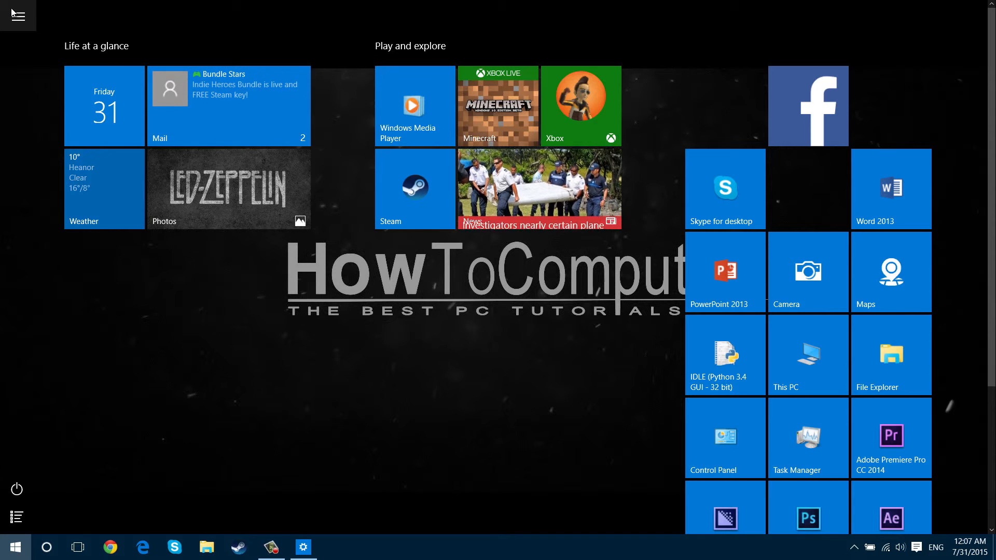
{"action": "left_click", "coordinate": [19, 16]}
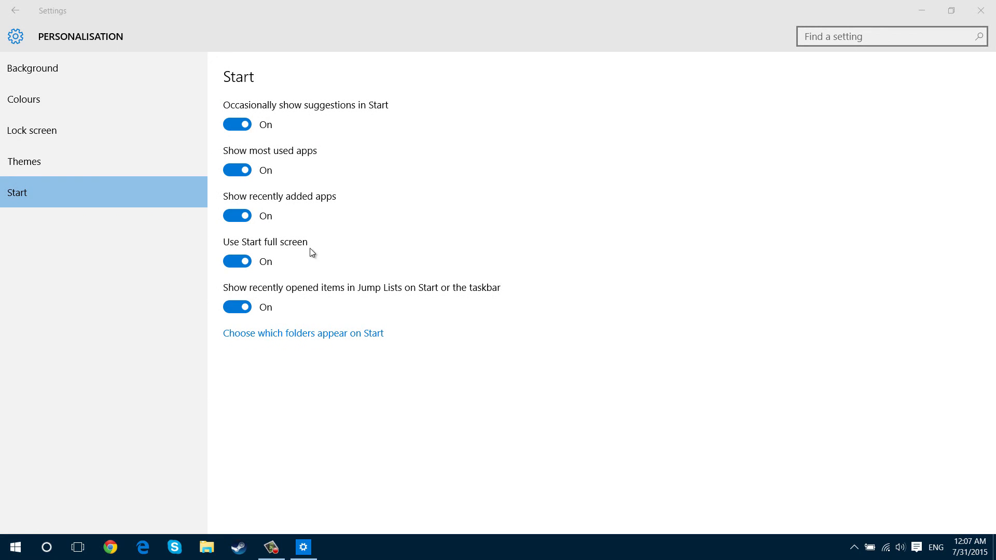
{"action": "left_click", "coordinate": [14, 546]}
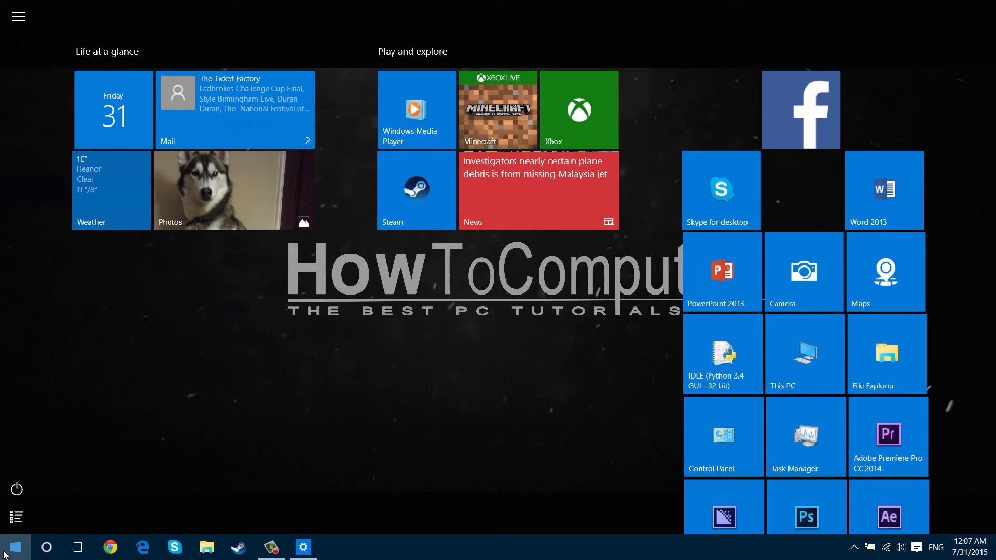